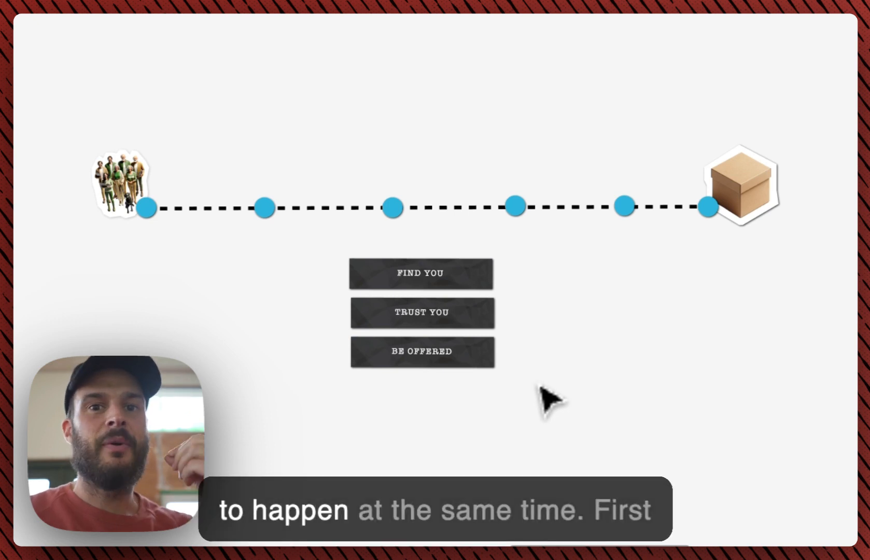
Step: Select the Find You label and drag it beneath the first stretch of the dotted line
left_click(421, 272)
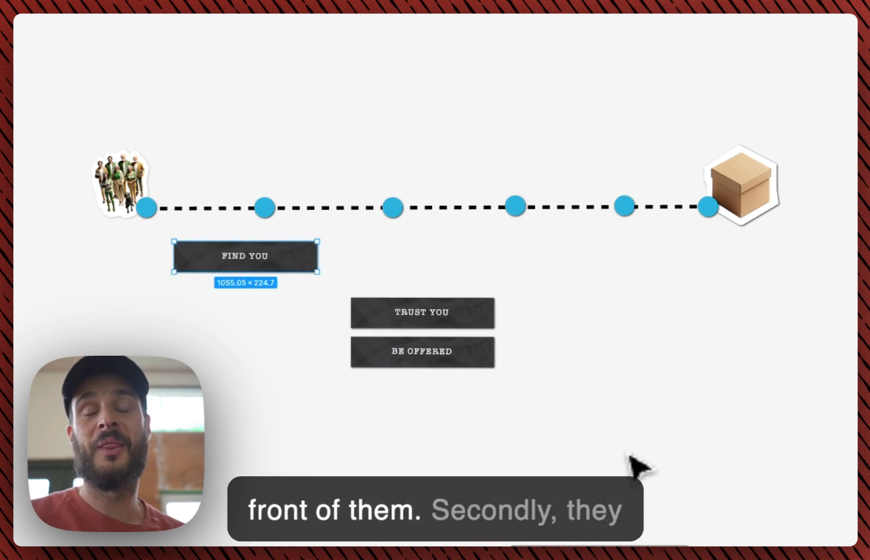
left_click_drag(421, 312, 421, 256)
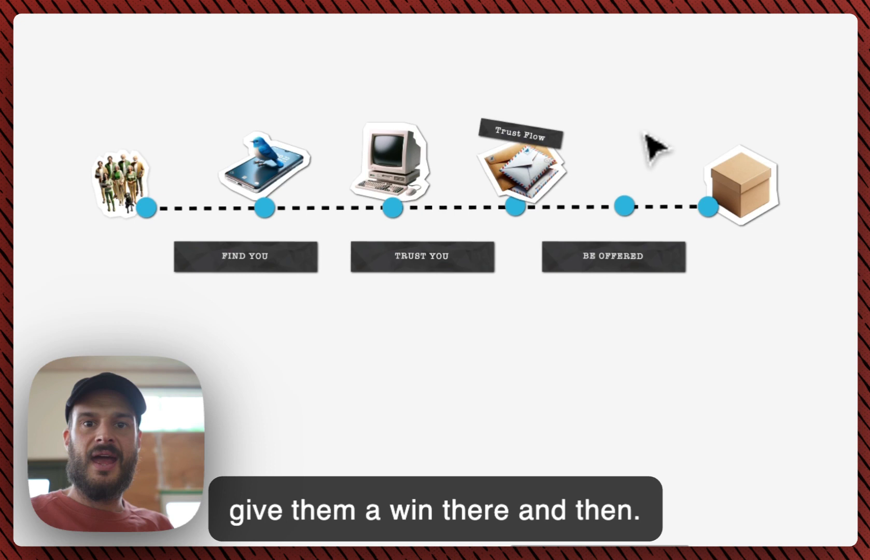
mouse_move(726, 156)
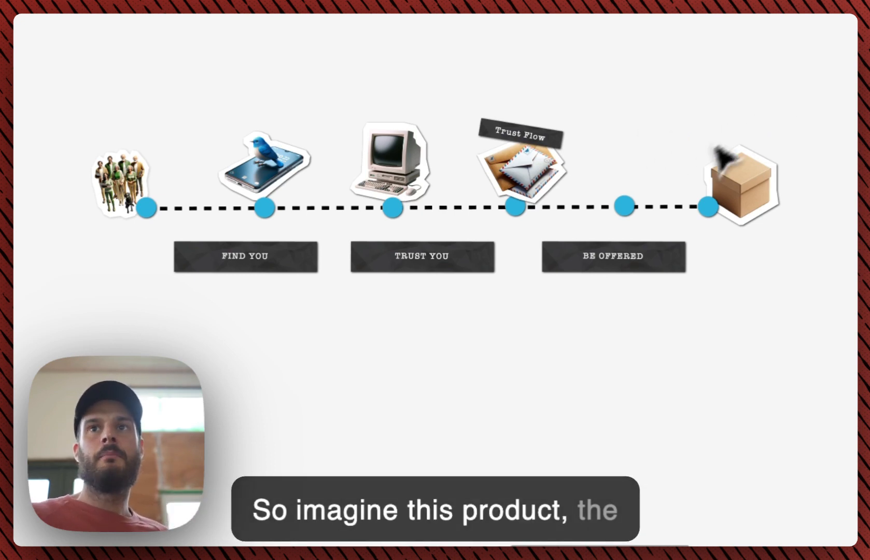
Step: Select the cardboard box product sticker at the end of the journey line
left_click(740, 194)
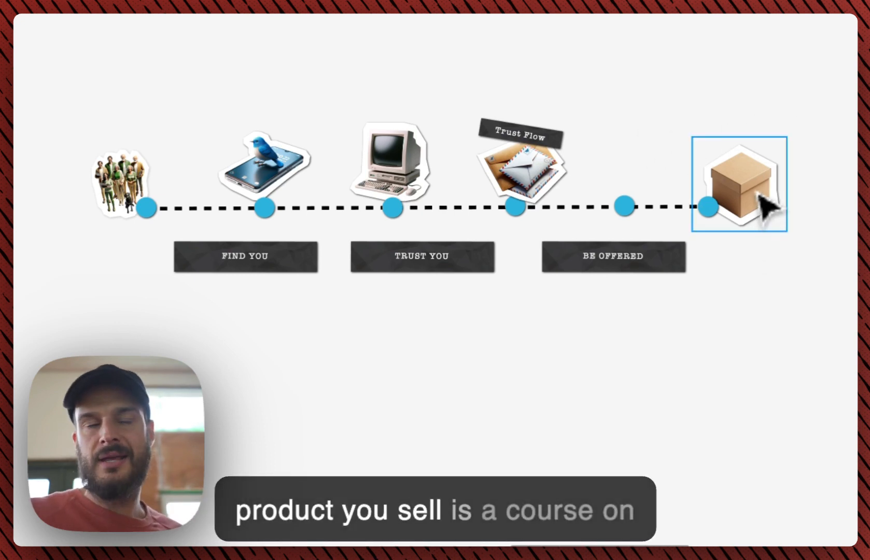